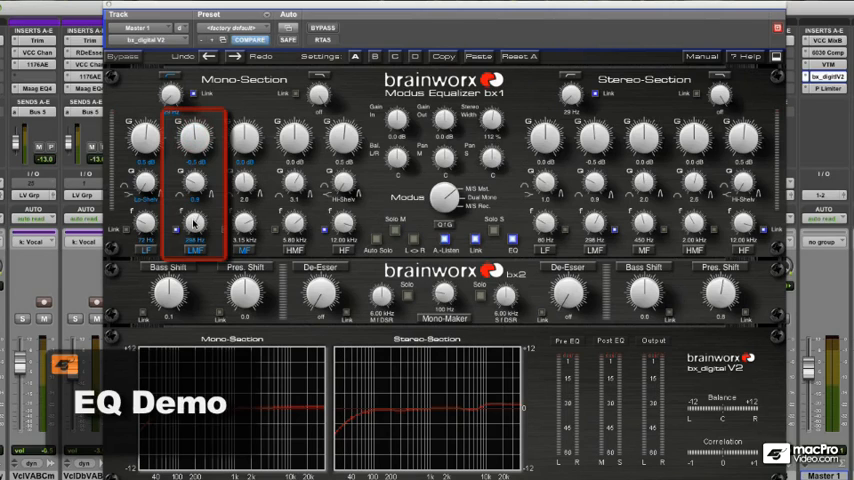
mouse_move(296, 160)
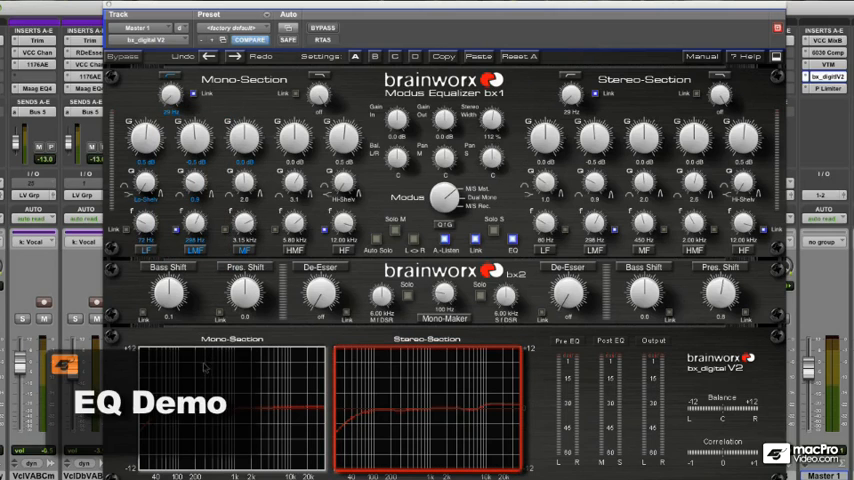
mouse_move(480, 416)
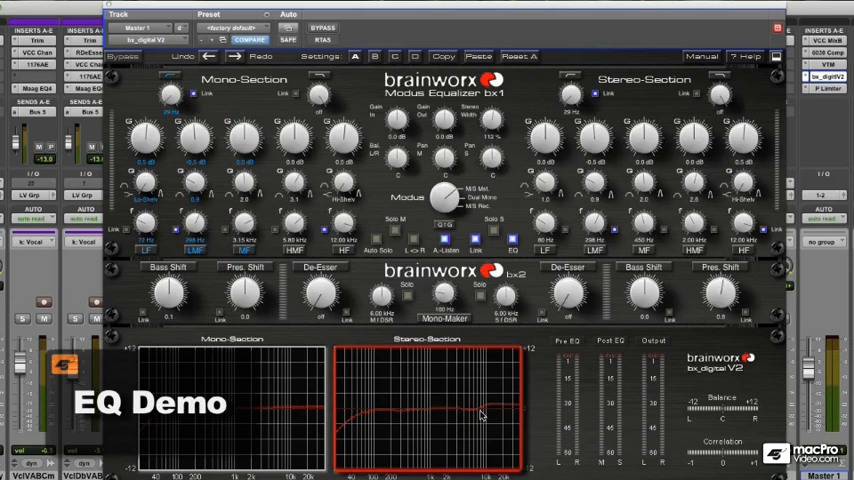